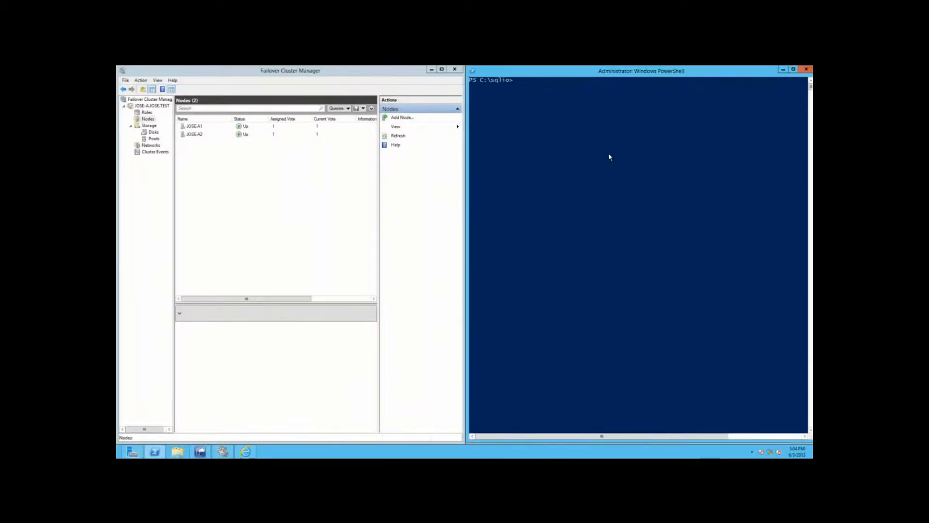
- Run .\sqlio.ps1 to load the shares, then view the cluster's two nodes including JOSE-A2
type("sql")
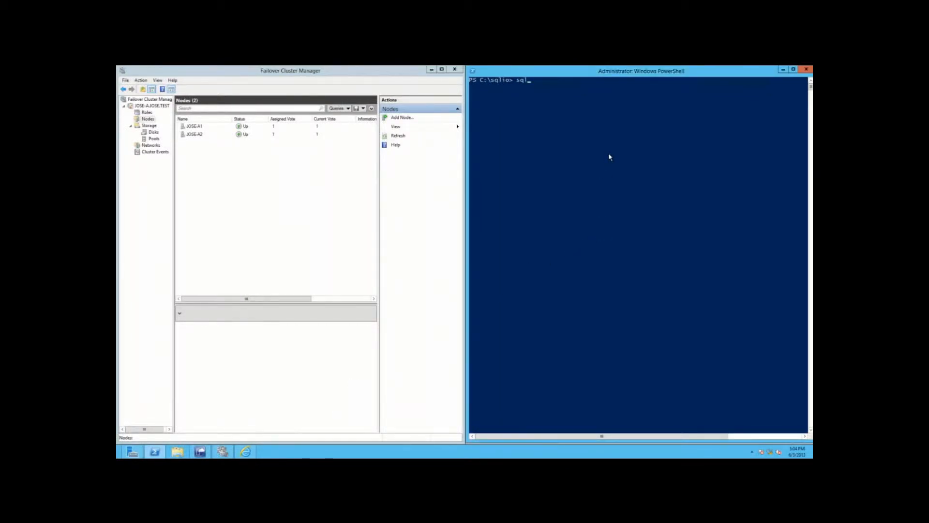
type(".\\sqlio.ps1")
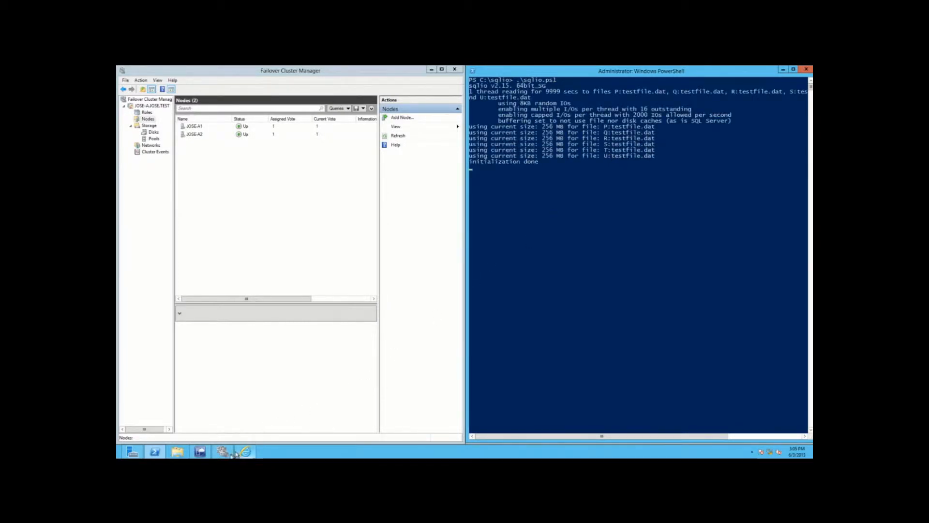
mouse_move(223, 452)
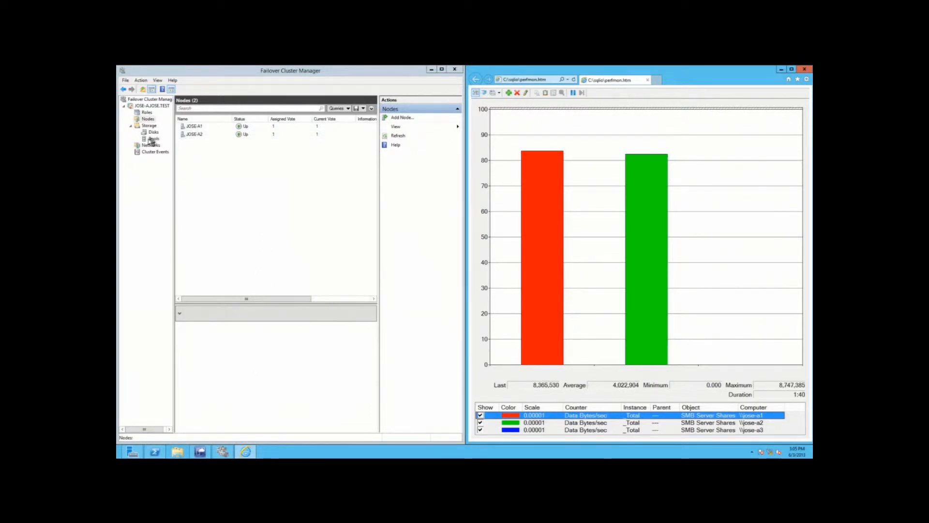
left_click(194, 133)
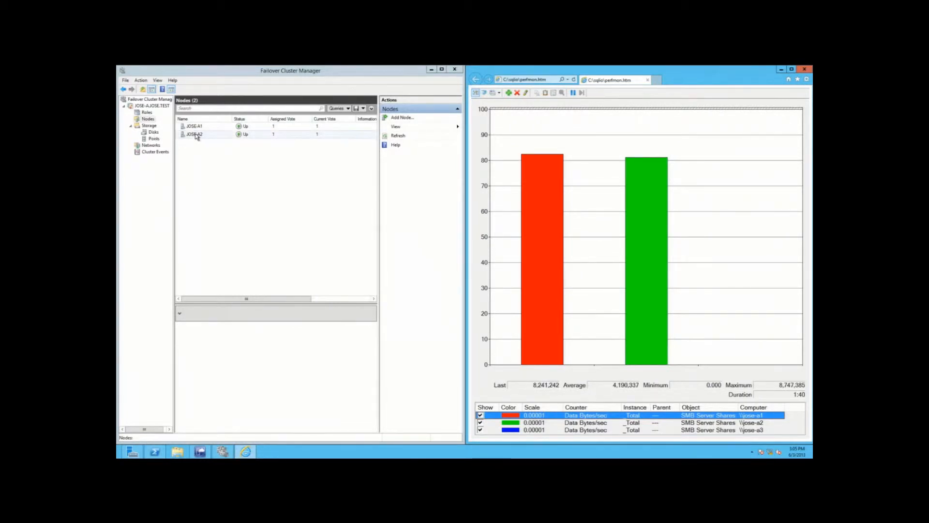
left_click(441, 70)
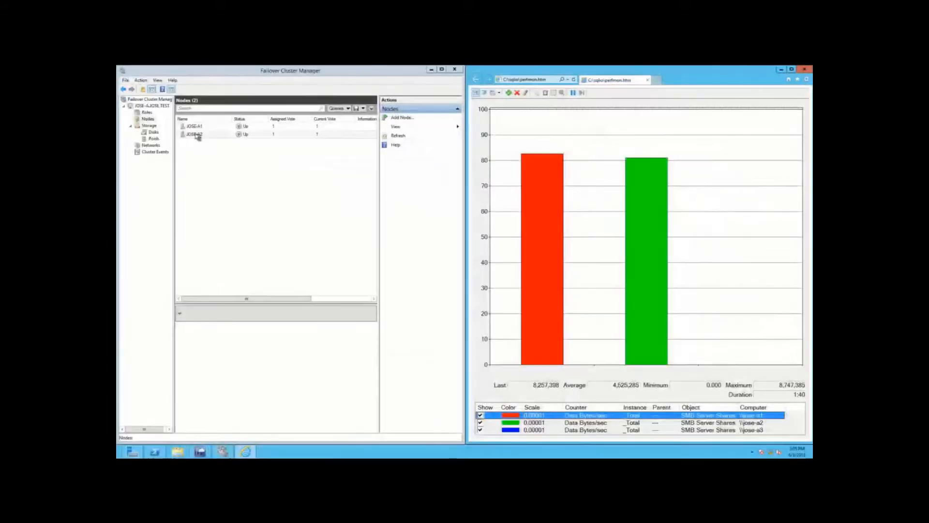
- Show the cluster's seven disks sorted by Owner Node across JOSE-A1 and JOSE-A2
left_click(152, 131)
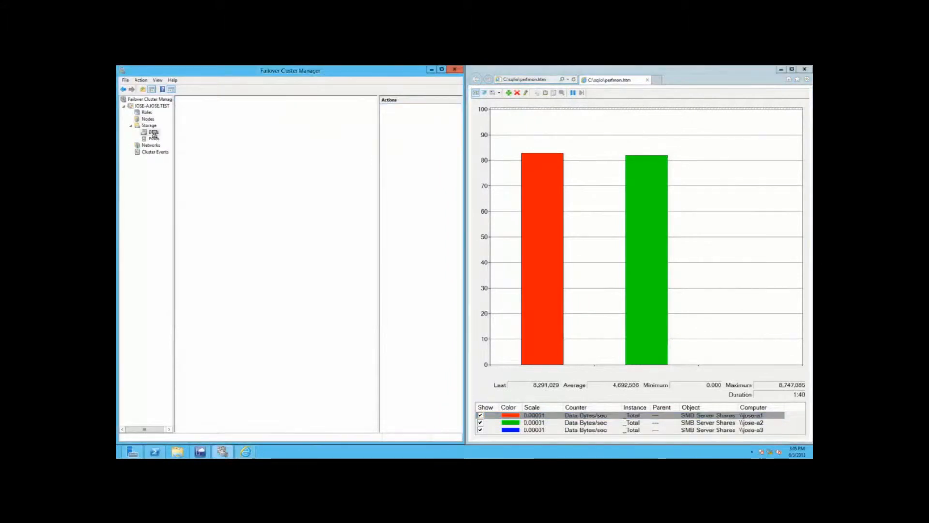
left_click(153, 131)
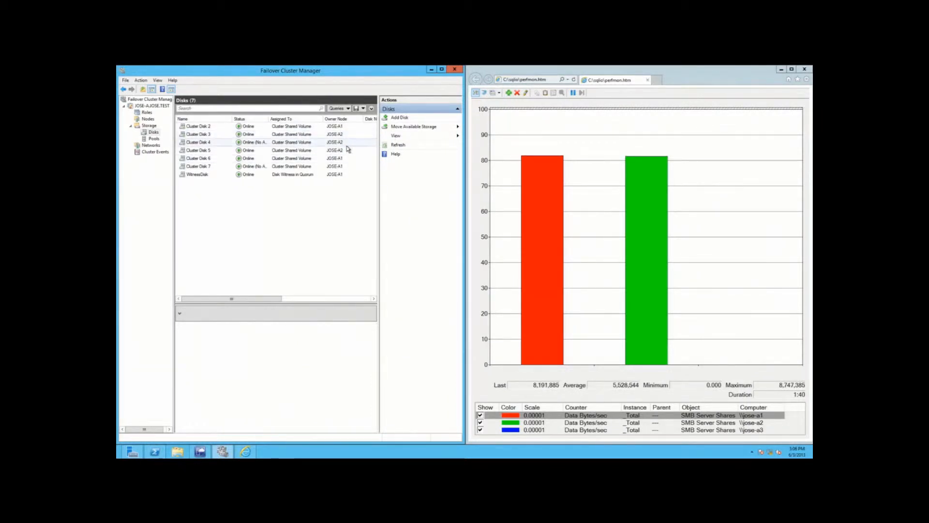
left_click(336, 118)
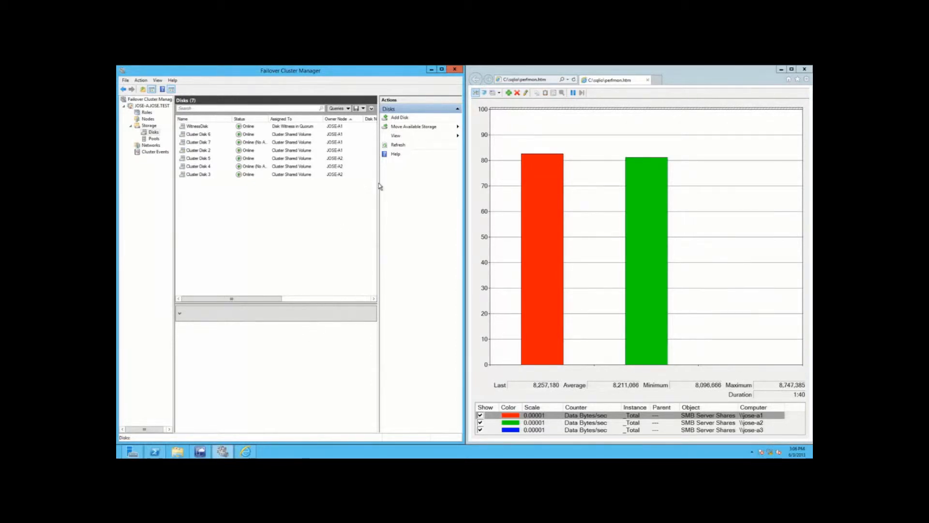
mouse_move(351, 309)
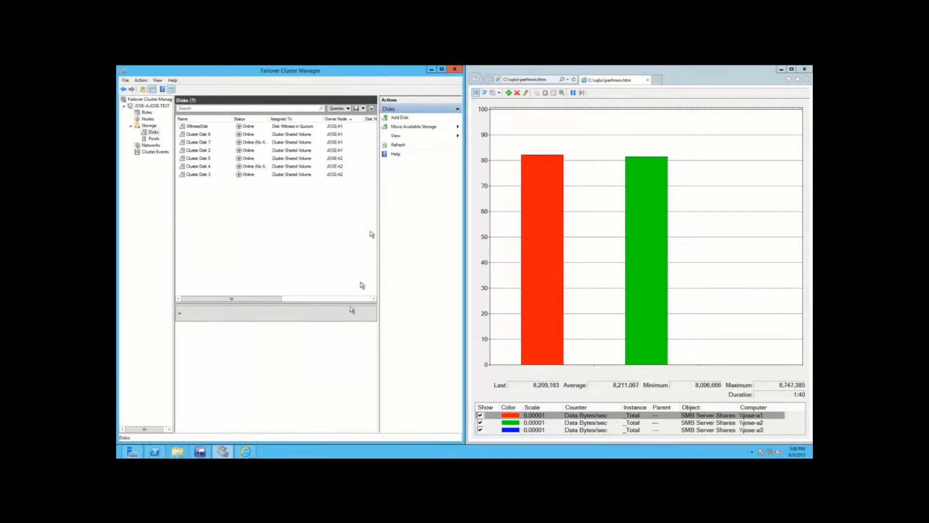
left_click(200, 453)
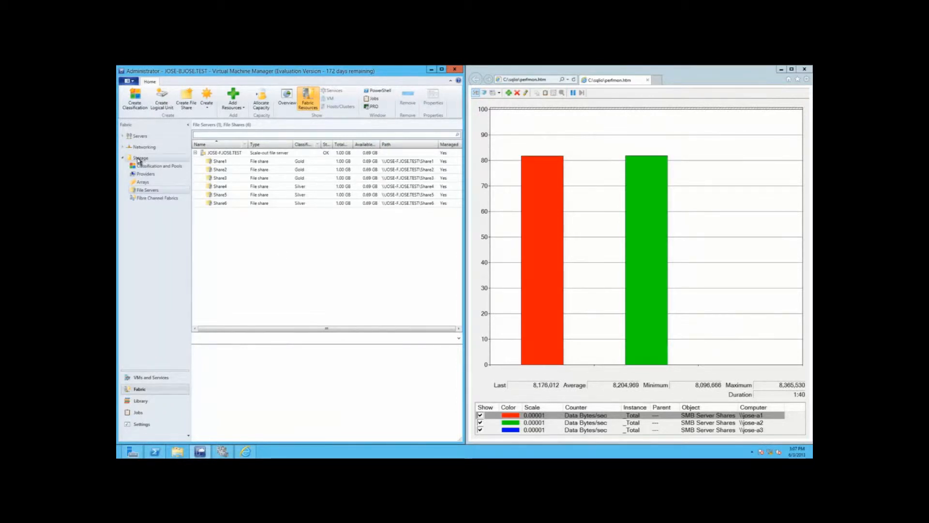
- Start the Create Clustered File Server Wizard from the storage fabric's Create menu
left_click(140, 157)
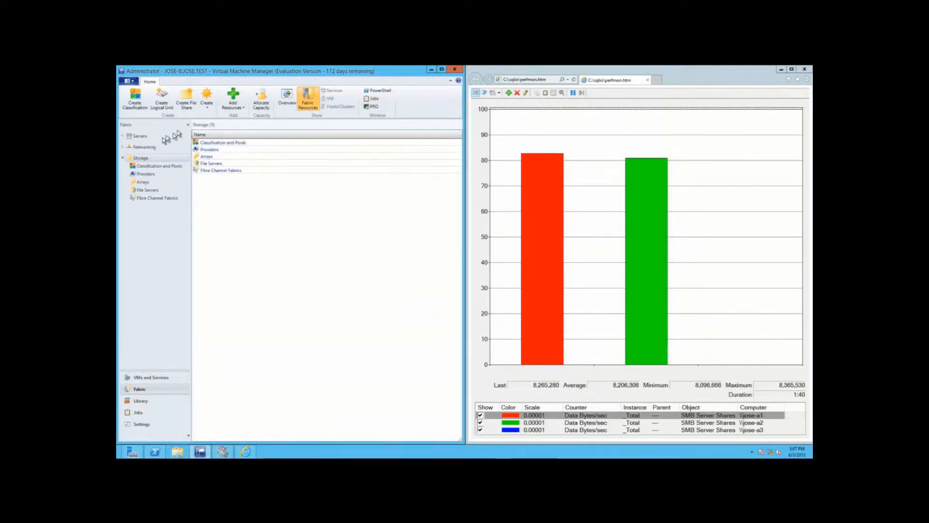
left_click(207, 98)
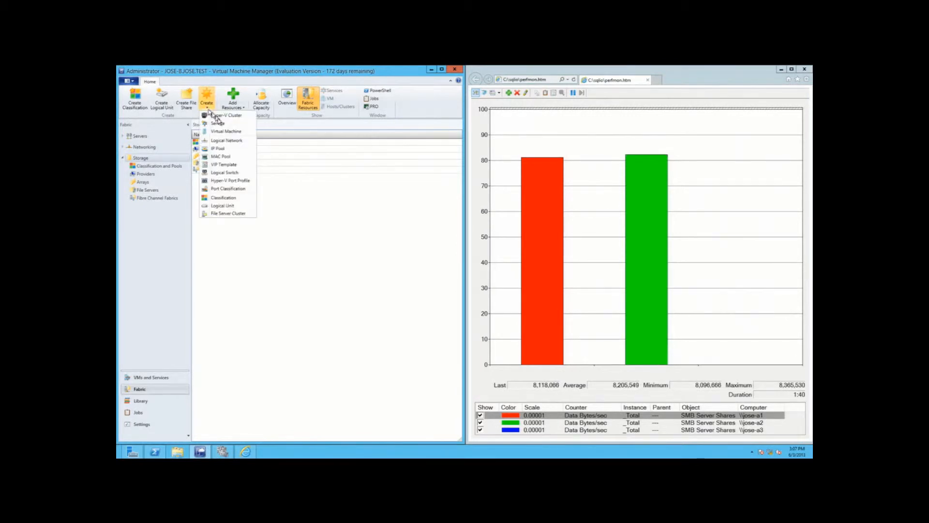
mouse_move(223, 206)
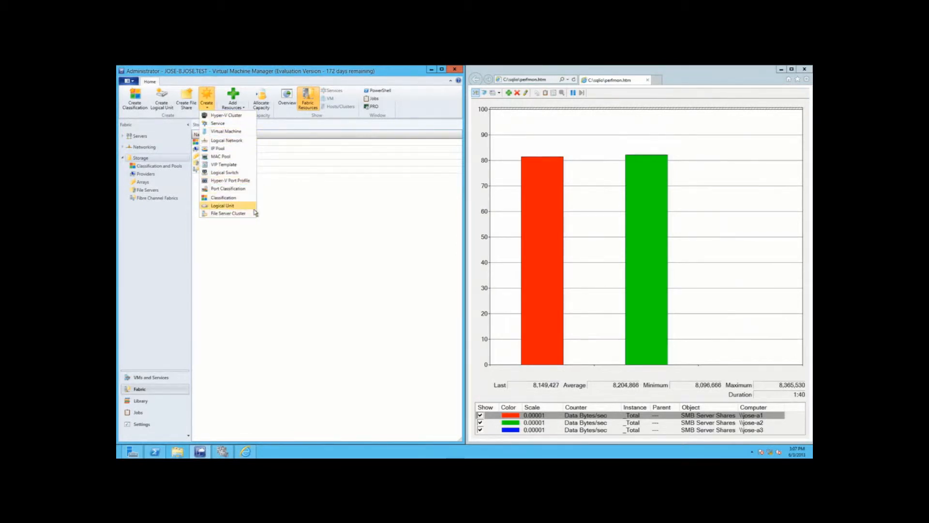
mouse_move(227, 213)
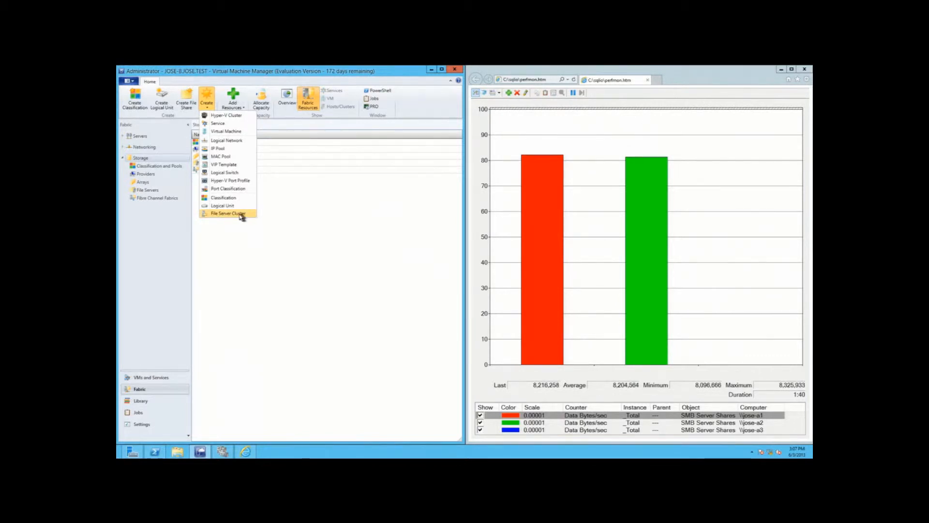
left_click(226, 213)
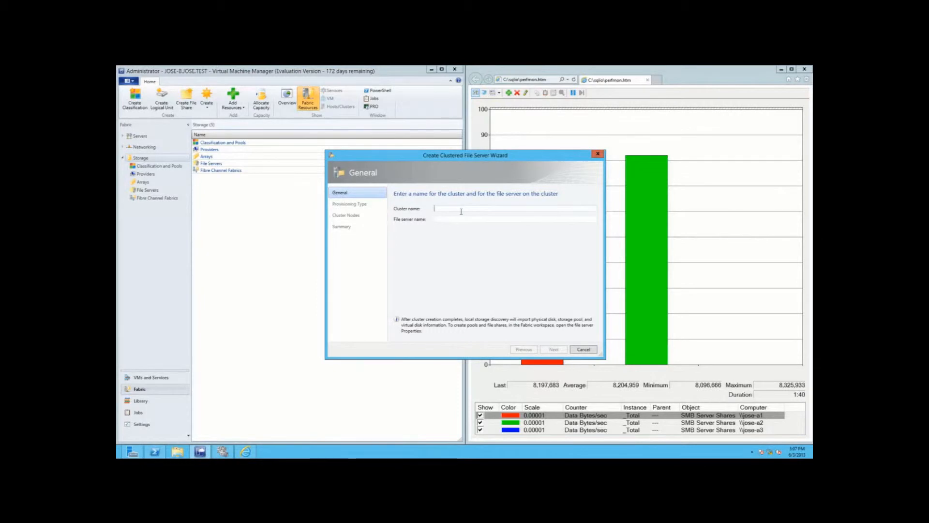
- Enter names XXX and YYY, reach Provisioning Type, then cancel and discard the wizard
type("XXX")
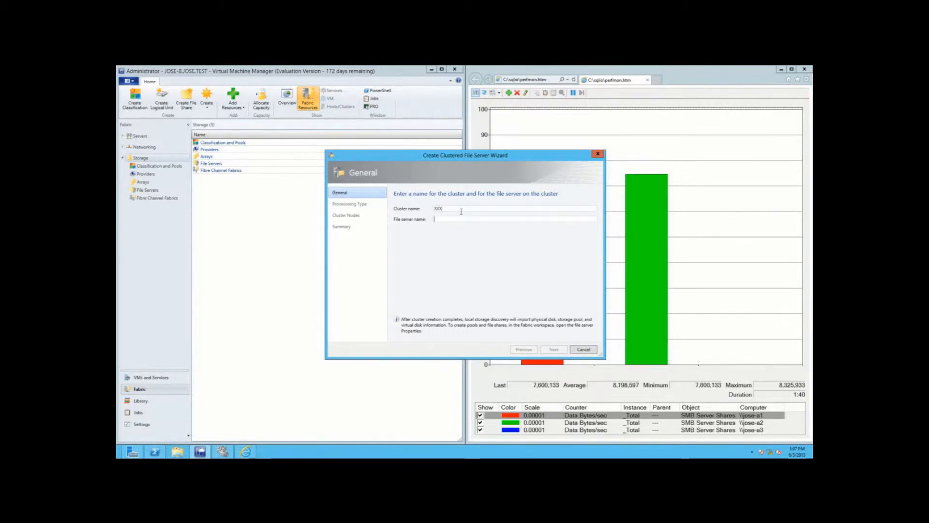
type("YYY")
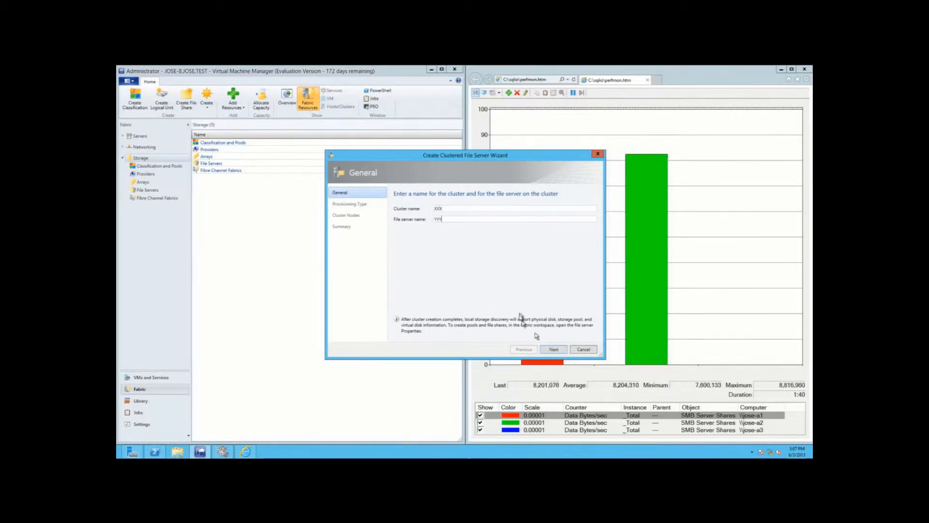
left_click(553, 349)
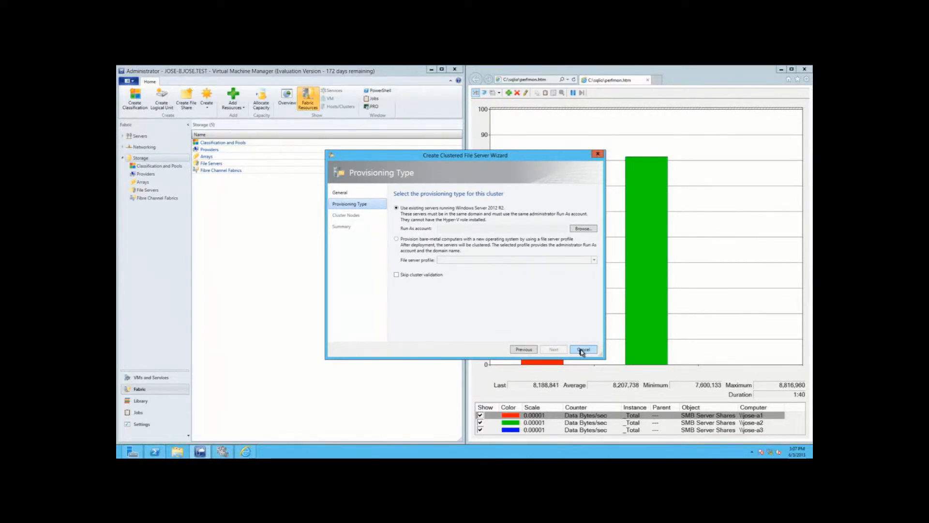
left_click(583, 349)
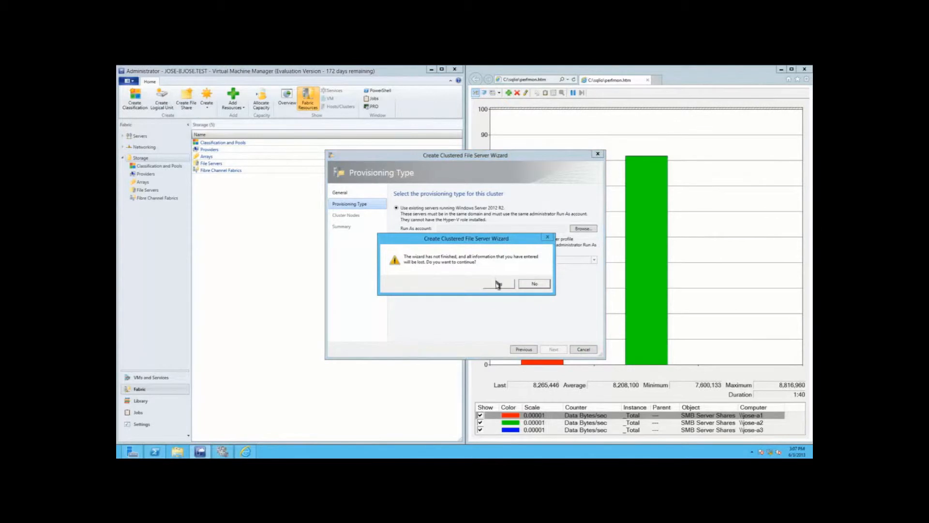
left_click(498, 284)
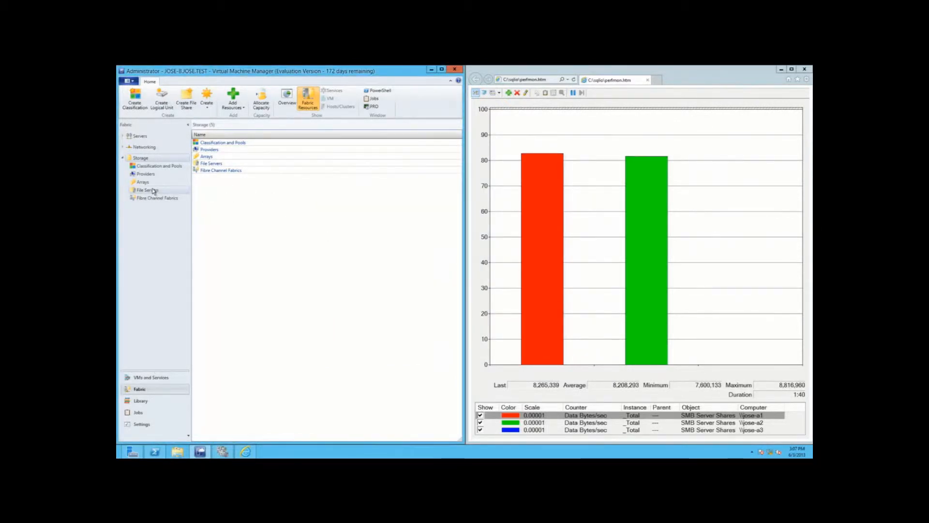
- Show the JOSE-F.JOSE.TEST file server's Cluster Nodes in its properties
left_click(145, 173)
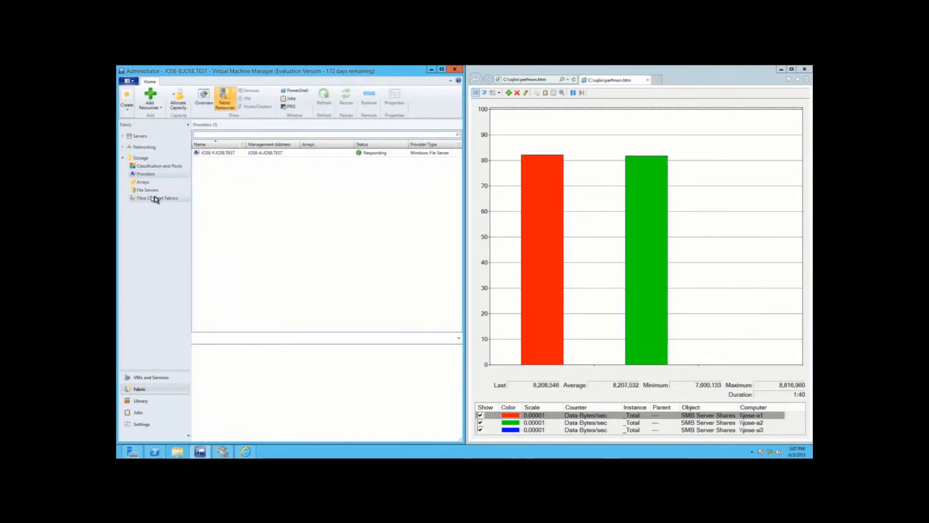
left_click(147, 190)
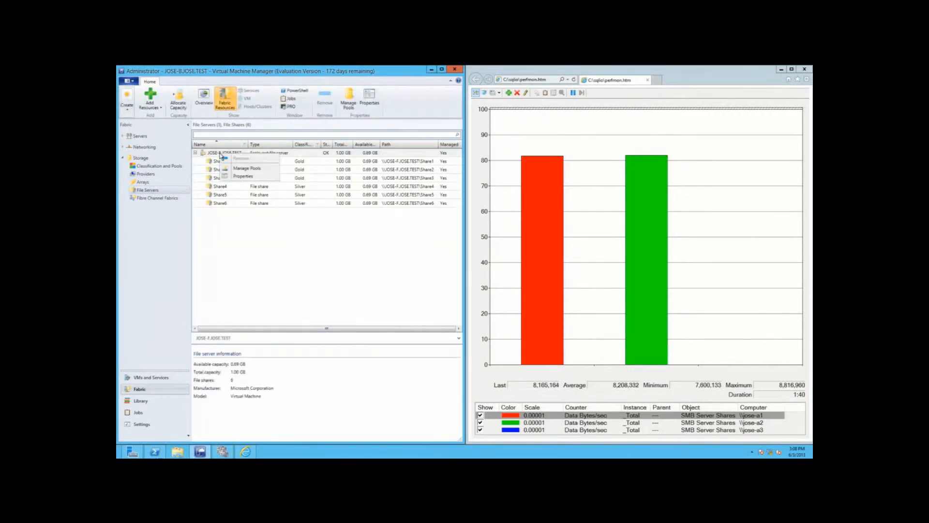
left_click(243, 176)
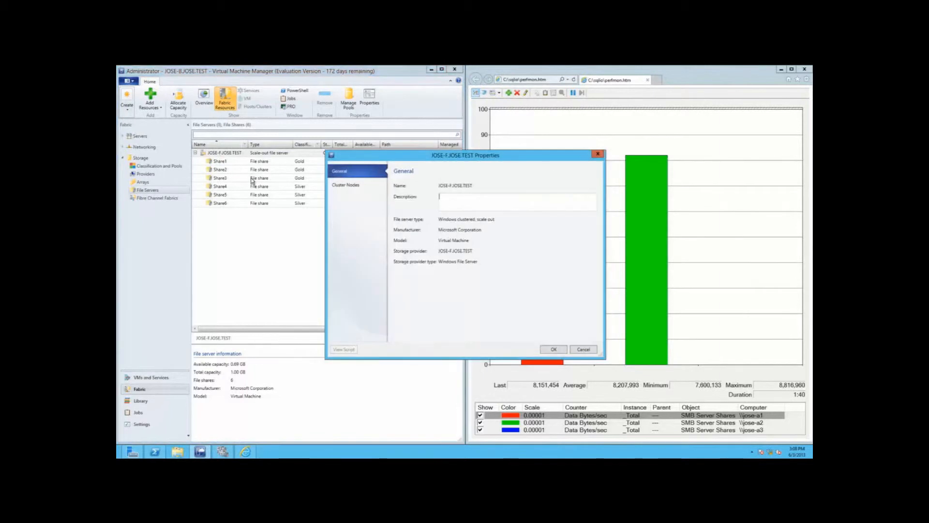
left_click(345, 184)
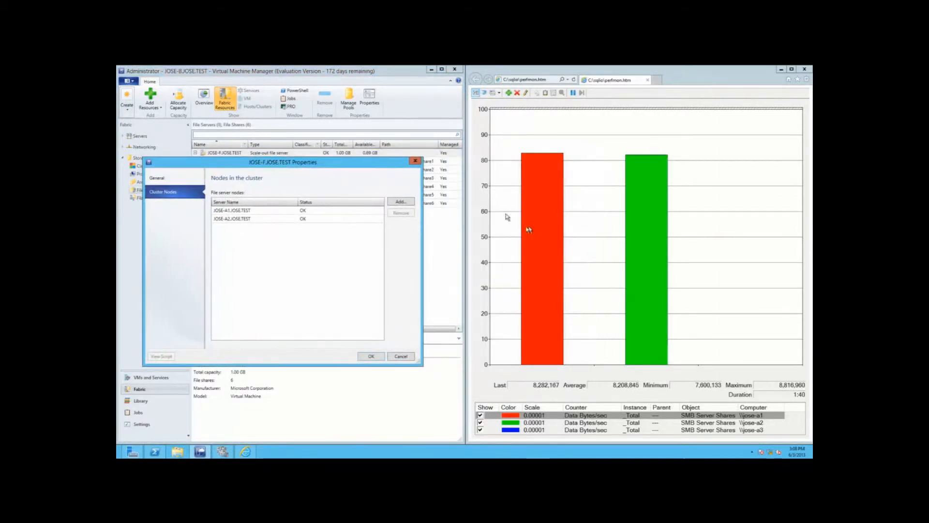
- Add JOSE-A3.JOSE.TEST as a new cluster node of the scale-out file server
left_click(401, 202)
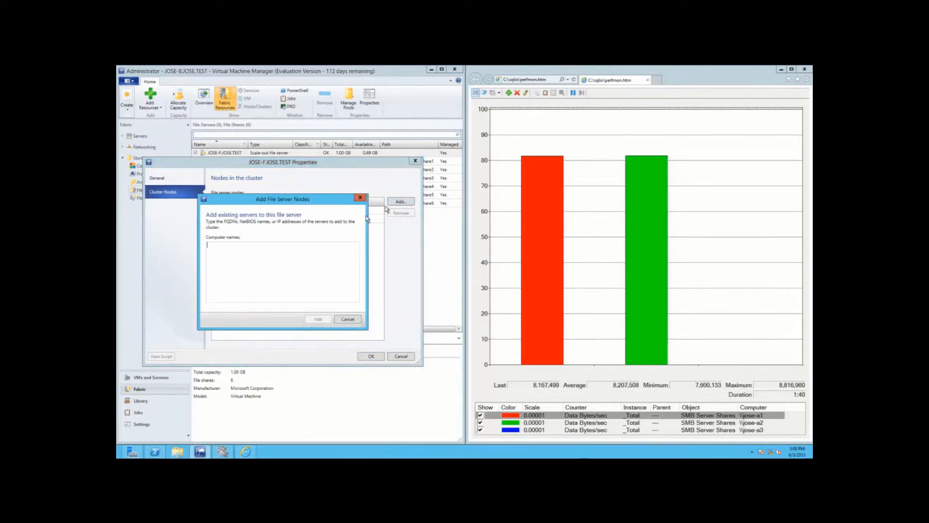
type("JOSE-A")
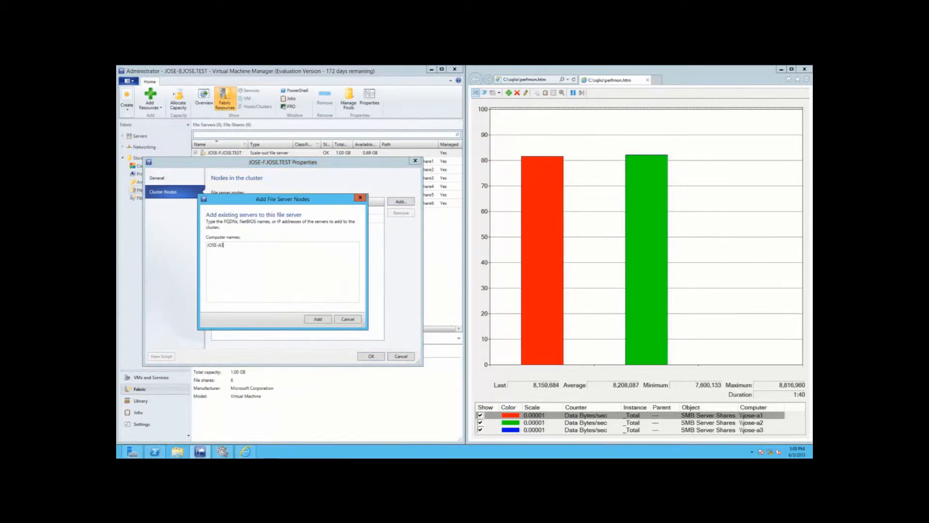
type("3.JOSE.TEST")
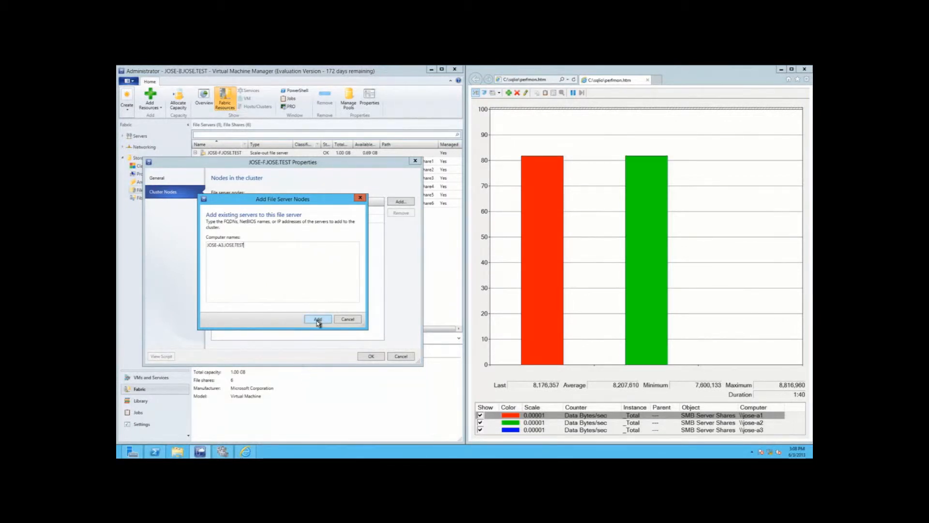
left_click(318, 318)
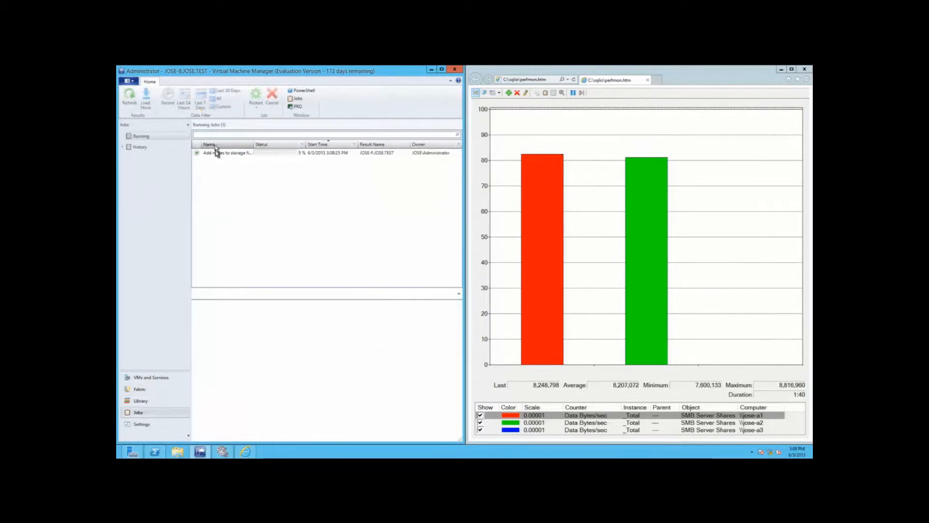
- Watch the 'Add nodes to storage file server' job until it completes
left_click(225, 152)
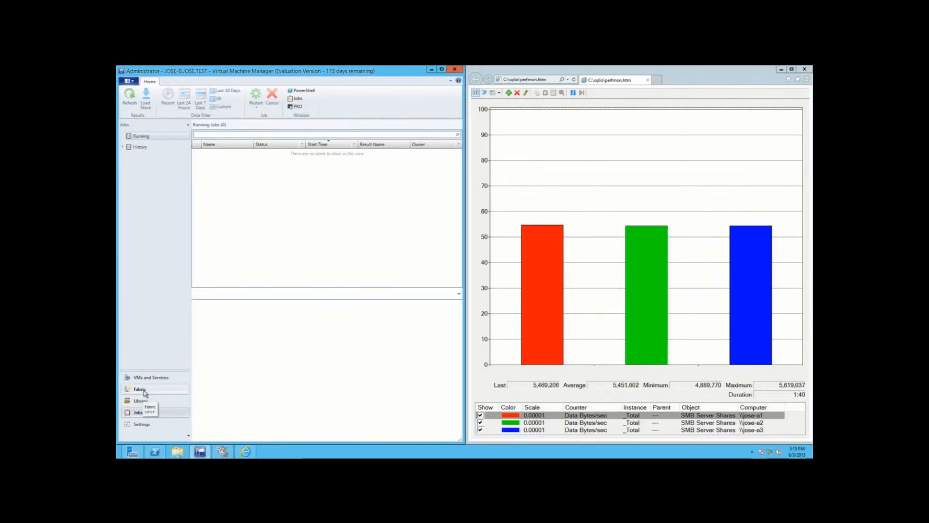
- Remove JOSE-A3.JOSE.TEST from the JOSE-F.JOSE.TEST cluster nodes and apply the change
left_click(140, 389)
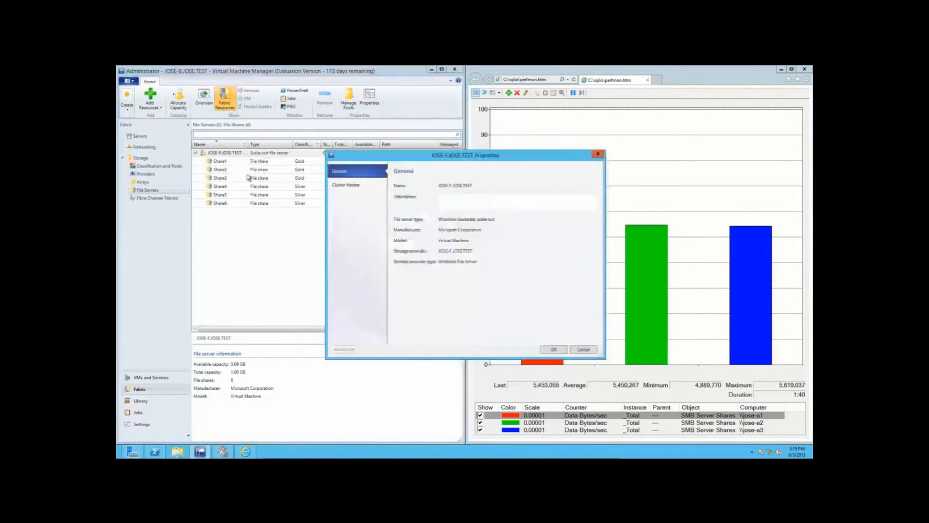
left_click(346, 184)
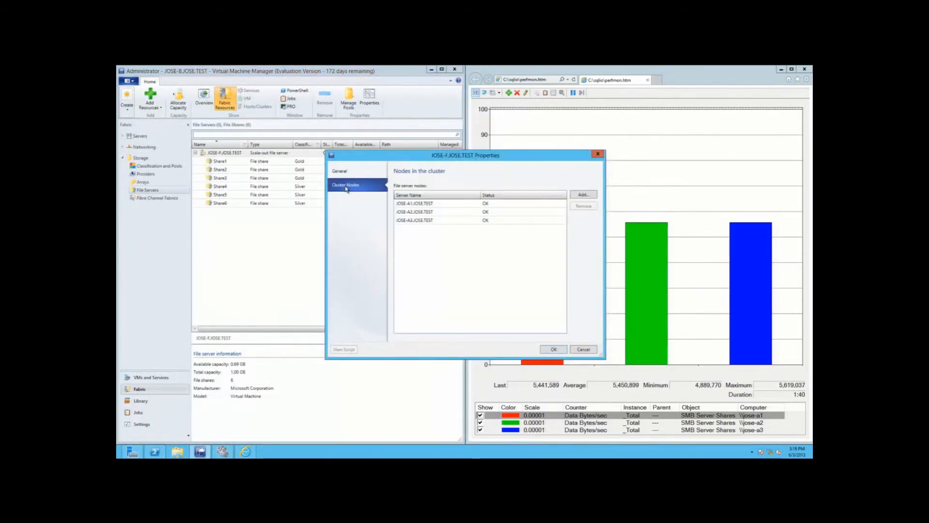
left_click(415, 220)
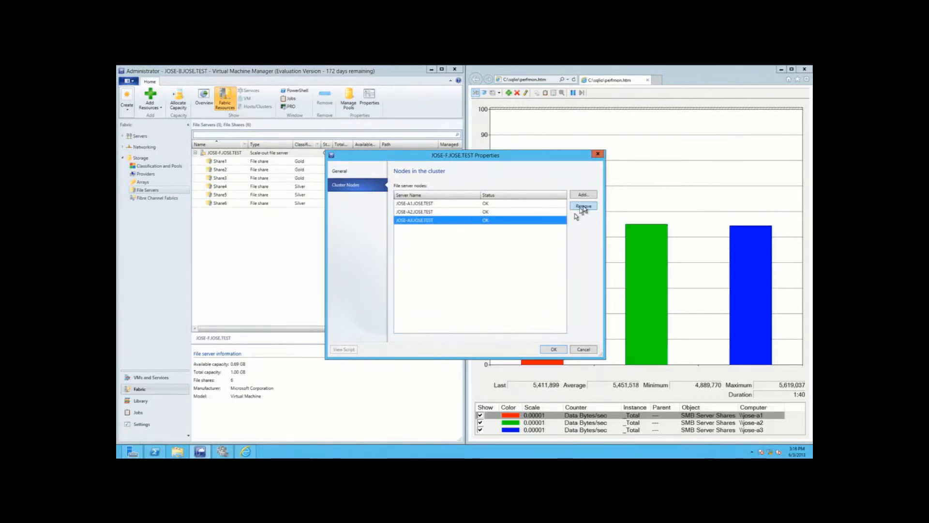
left_click(583, 206)
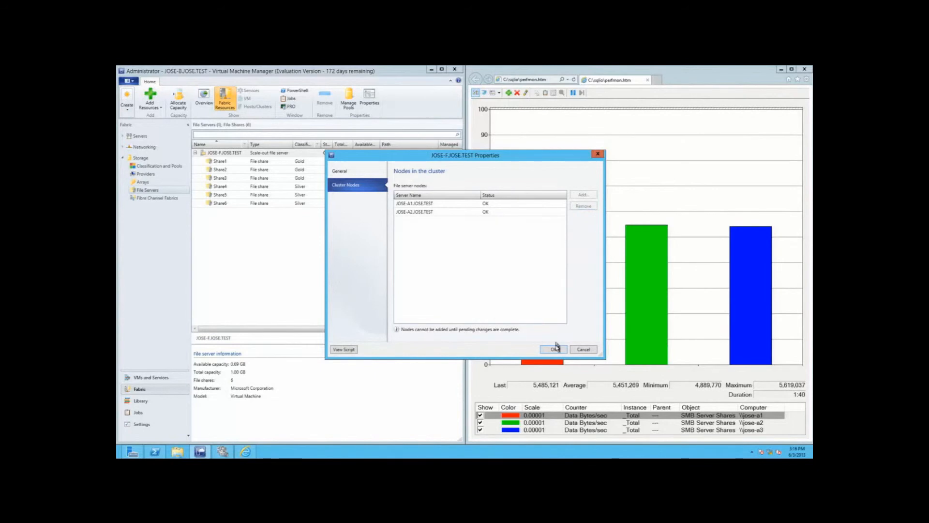
left_click(553, 350)
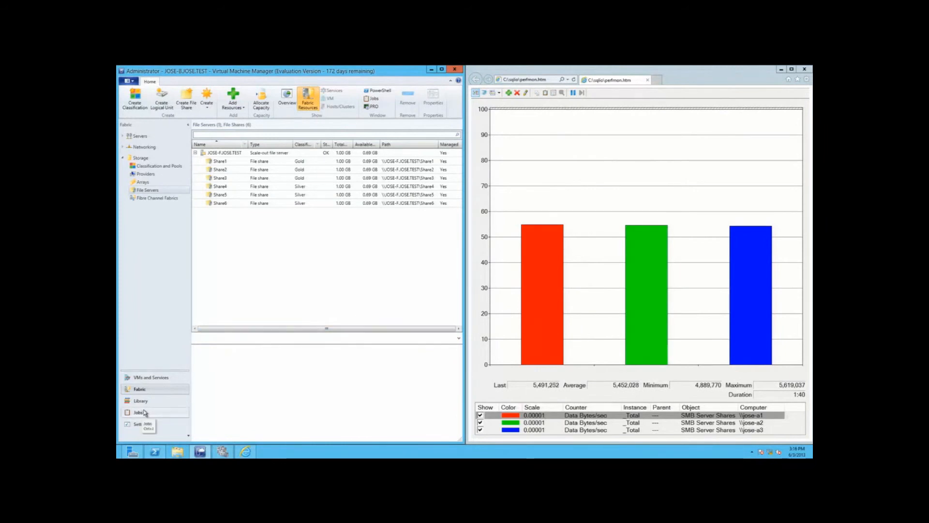
- Show the running Remove Node from Cluster job's step details in the Jobs workspace
left_click(139, 412)
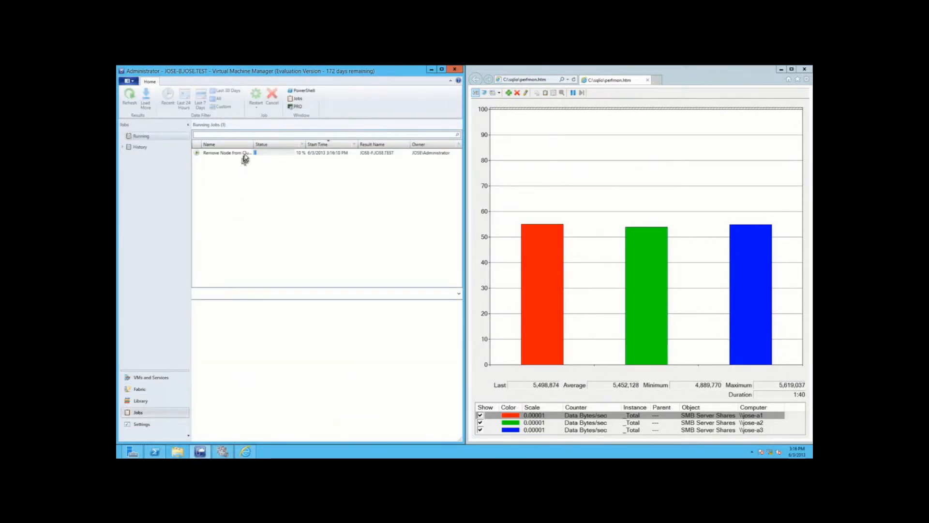
left_click(226, 152)
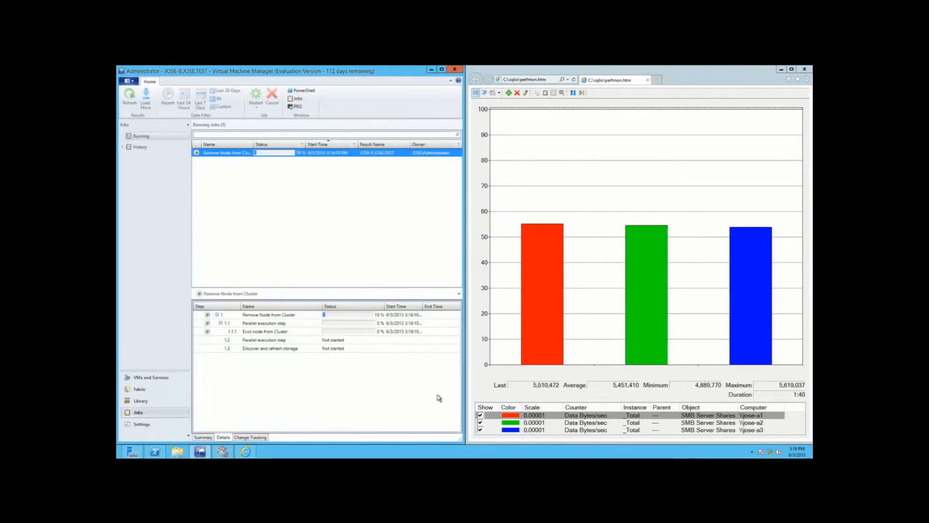